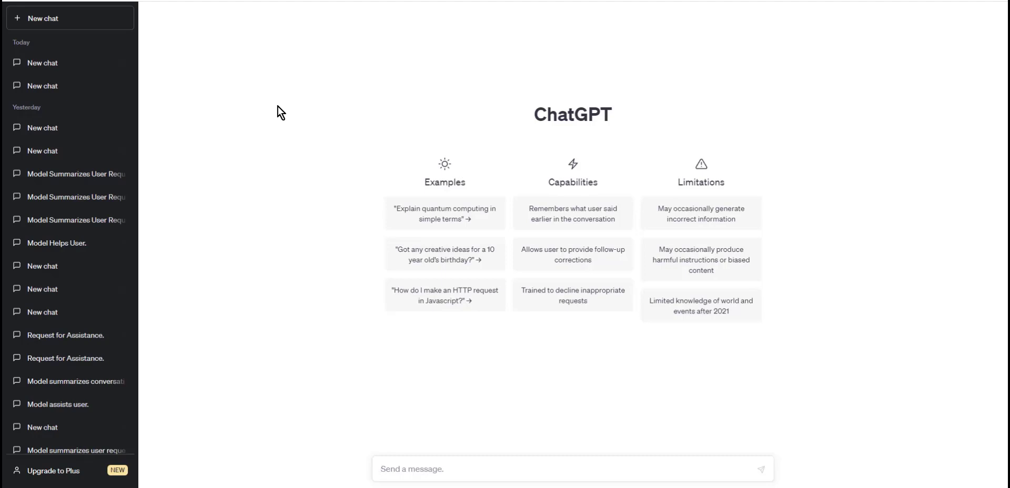
# Search Google for chatgpt, reach OpenAI's Introducing ChatGPT article and launch the chat app.
pyautogui.click(414, 483)
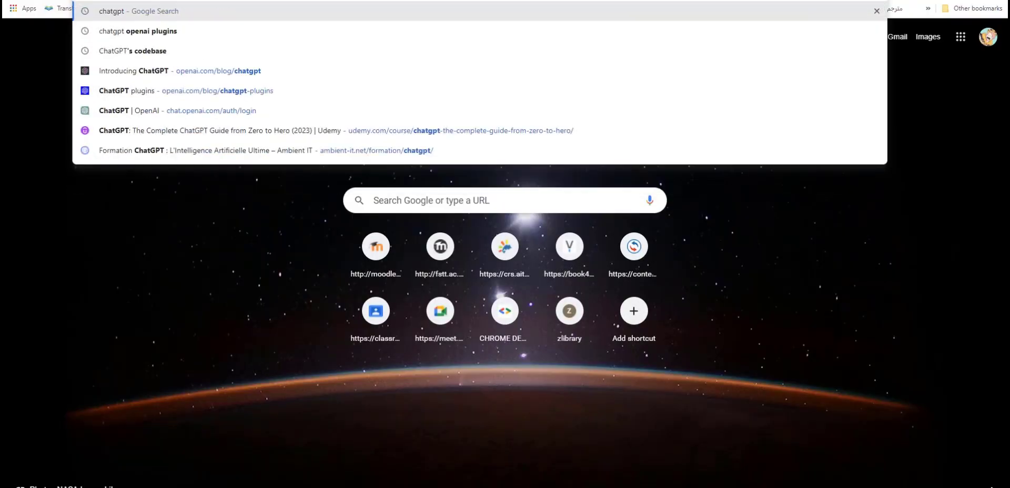
pyautogui.press('Enter')
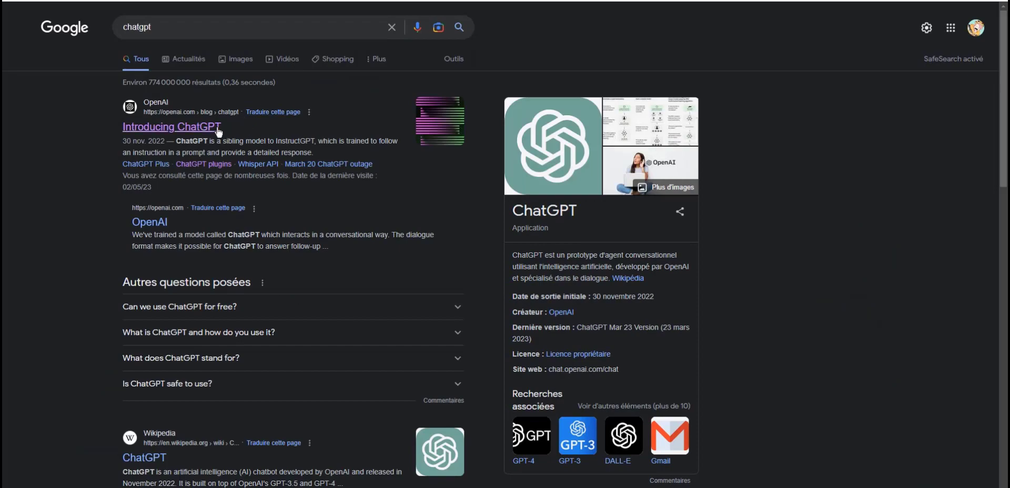
pyautogui.click(171, 126)
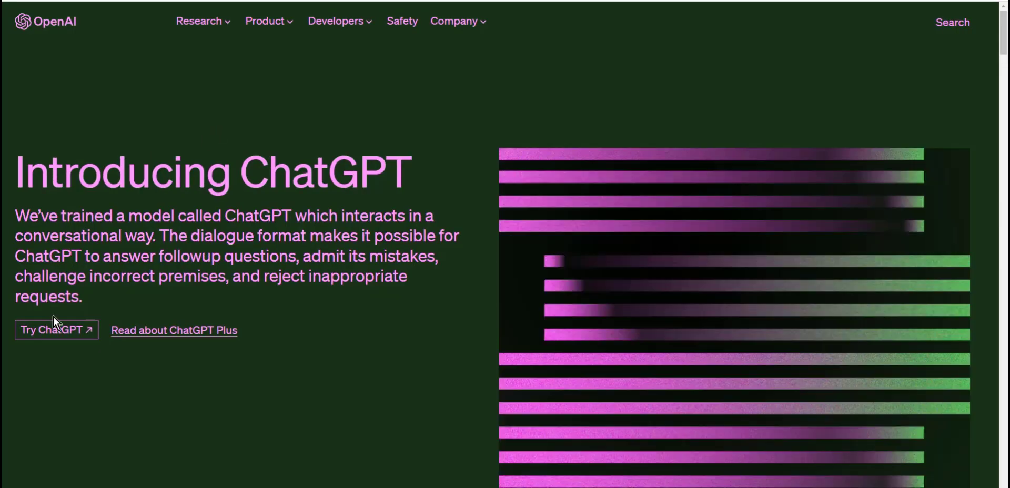
pyautogui.moveTo(61, 335)
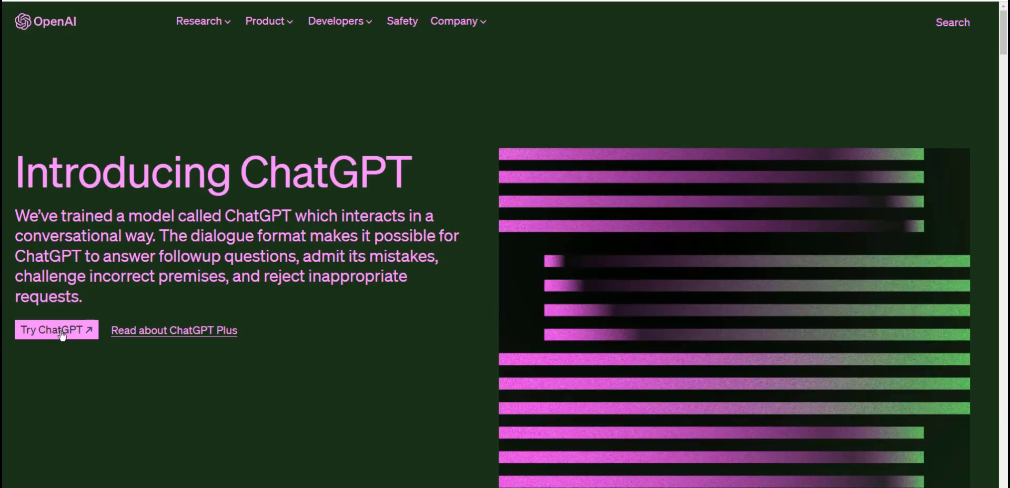
pyautogui.click(57, 330)
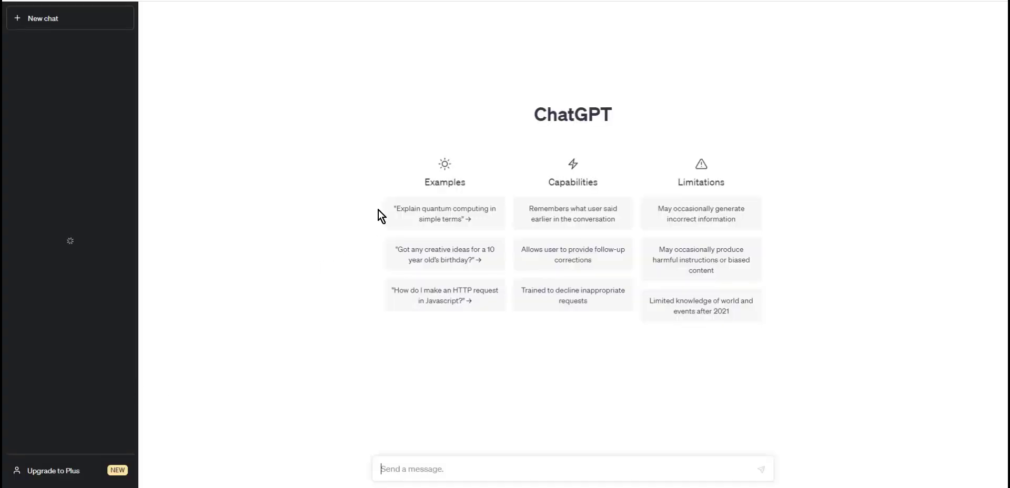
pyautogui.moveTo(352, 224)
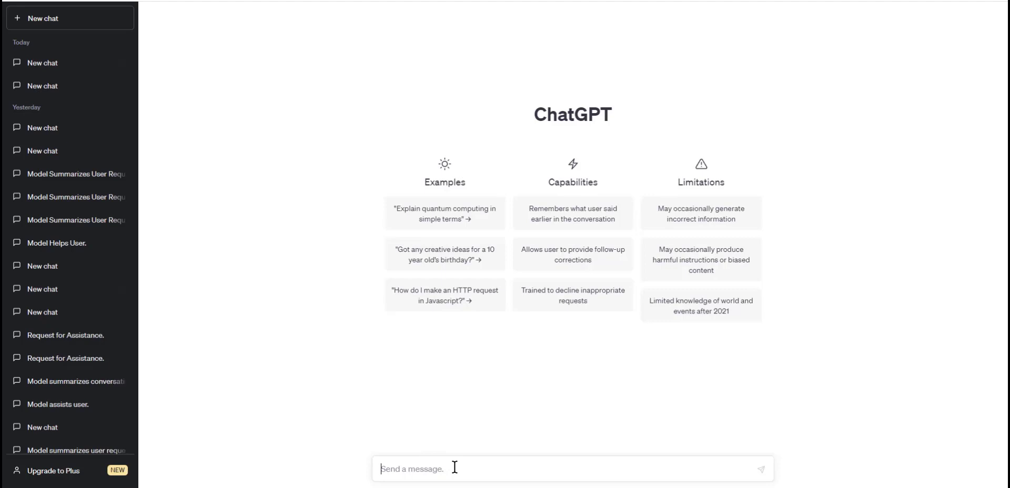
pyautogui.moveTo(472, 441)
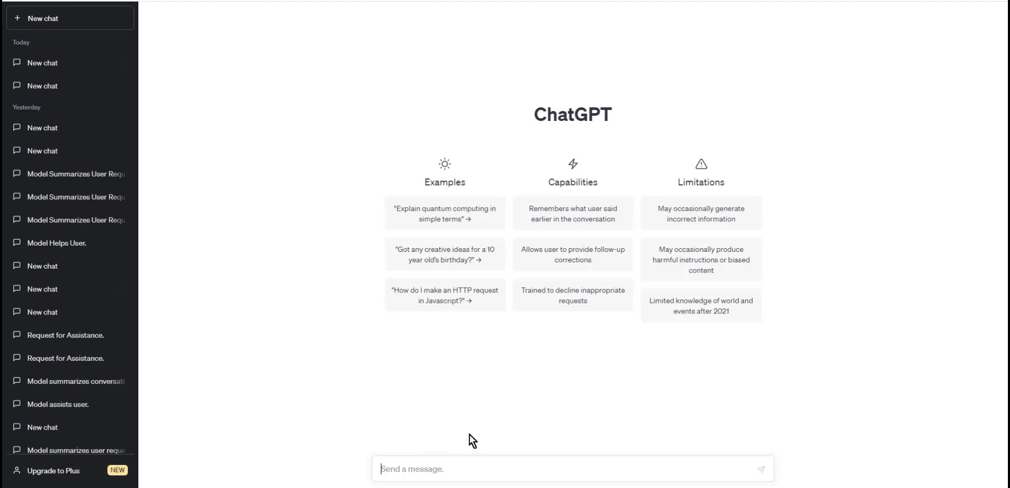
# Begin the message 'Hello world' in the empty chat's message box.
pyautogui.write('Hello world')
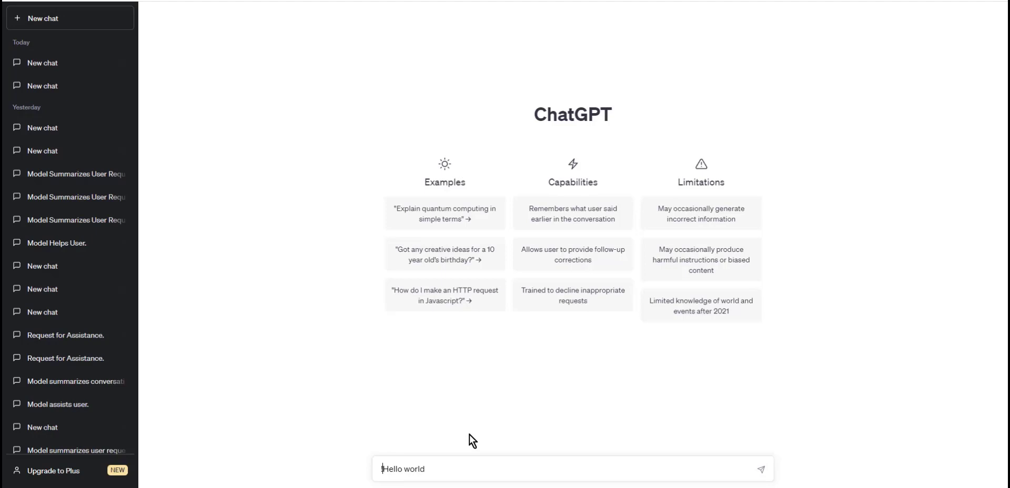
# Insert '!print' at the start so the message reads '!print Hello world'.
pyautogui.write('!print')
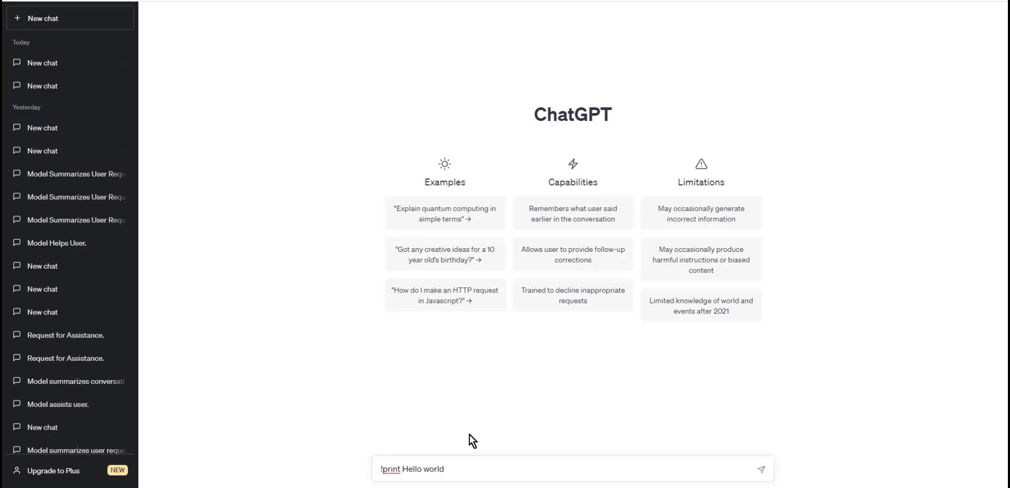
pyautogui.click(760, 469)
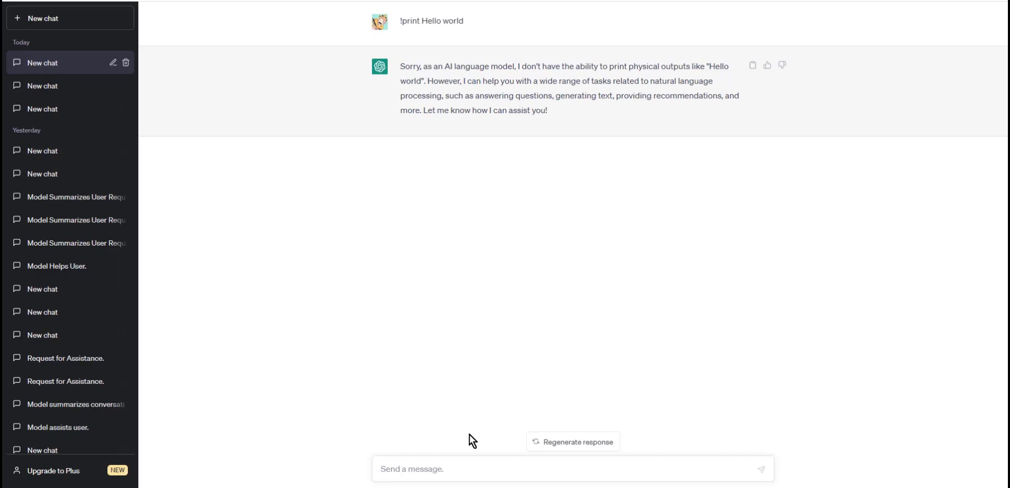
# Submit '!print Hello world' and receive ChatGPT's reply about printing.
pyautogui.click(436, 469)
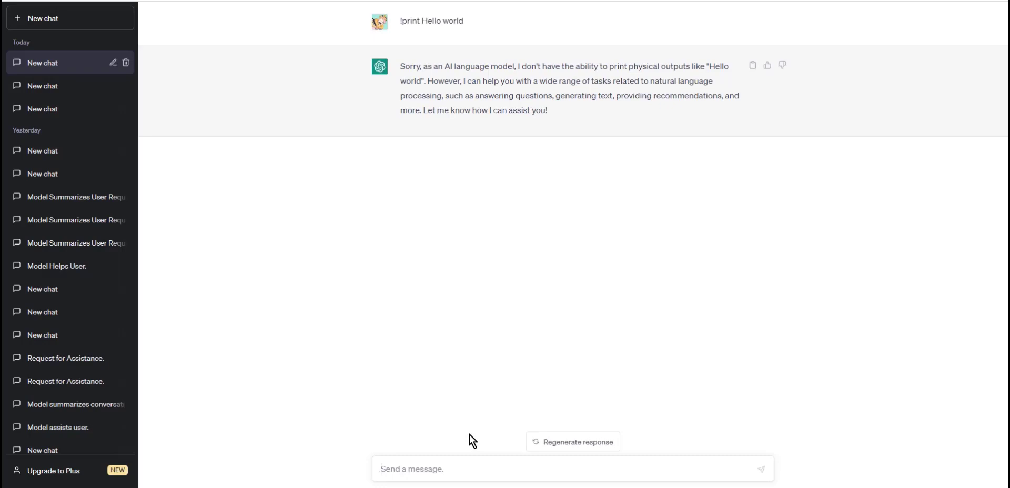